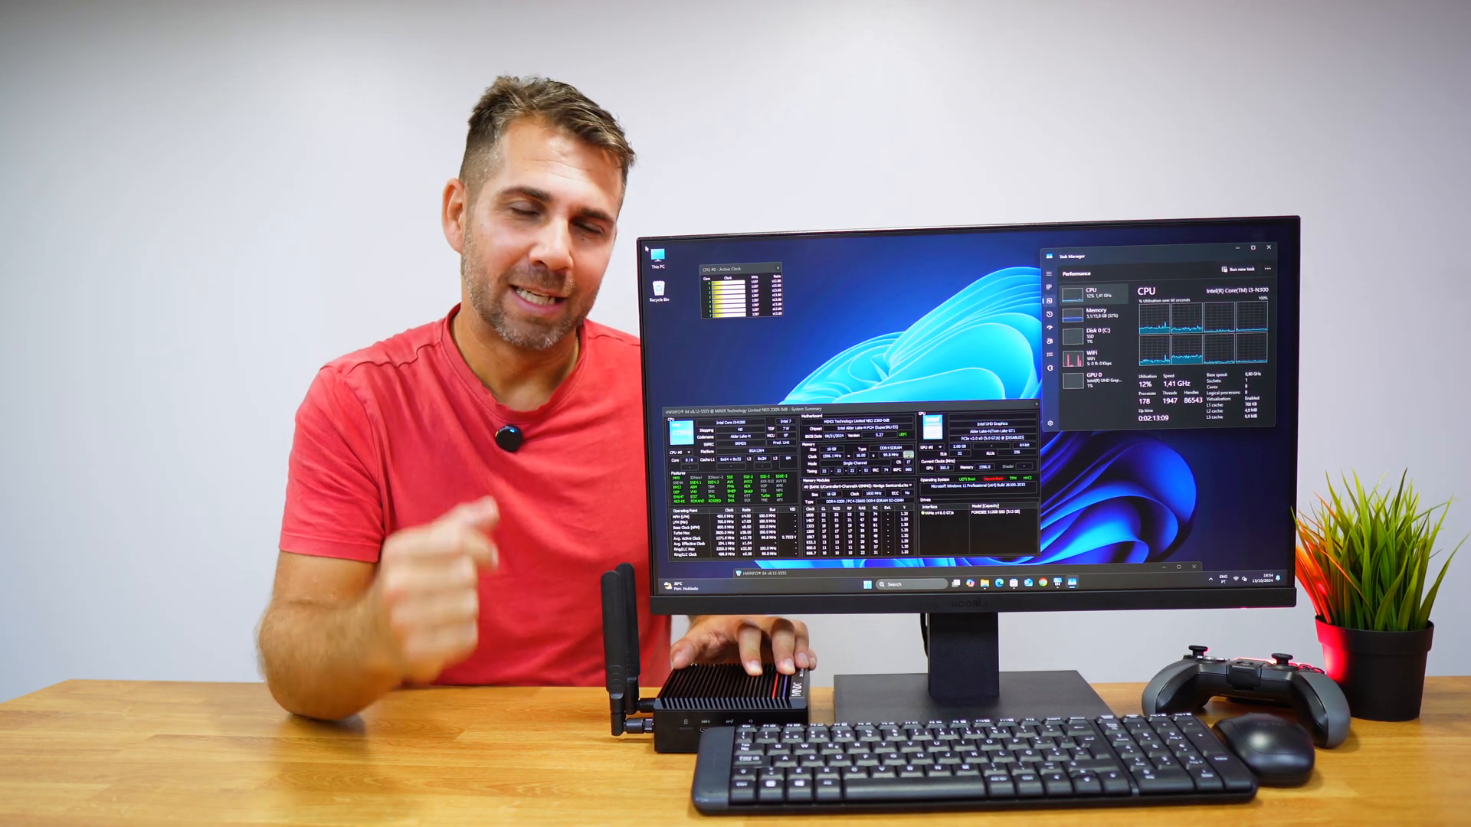
Open Personalize from the desktop menu and view Themes, which requires Windows activation
right_click(249, 166)
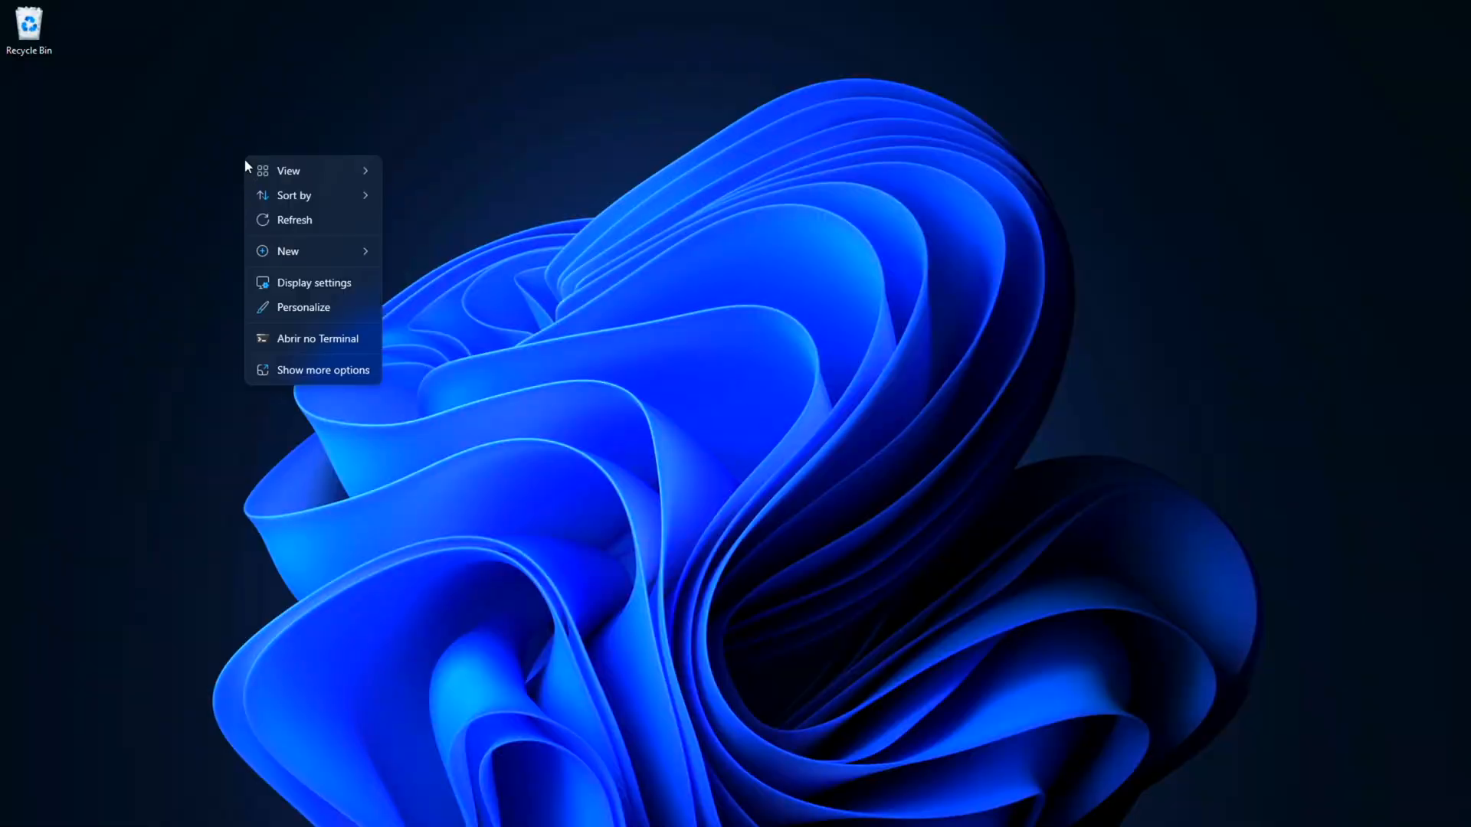
click(303, 306)
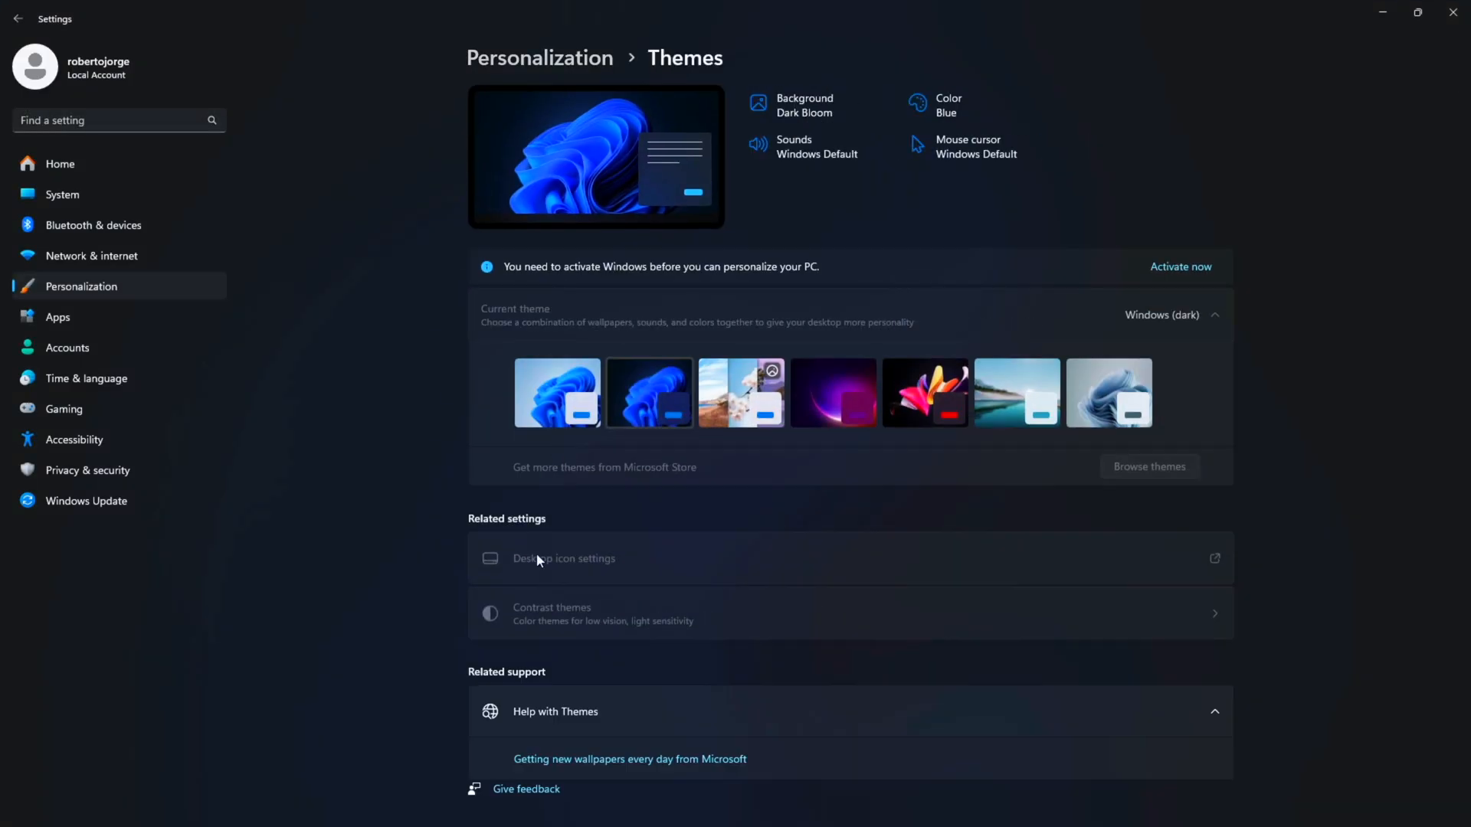
mouse_move(824, 289)
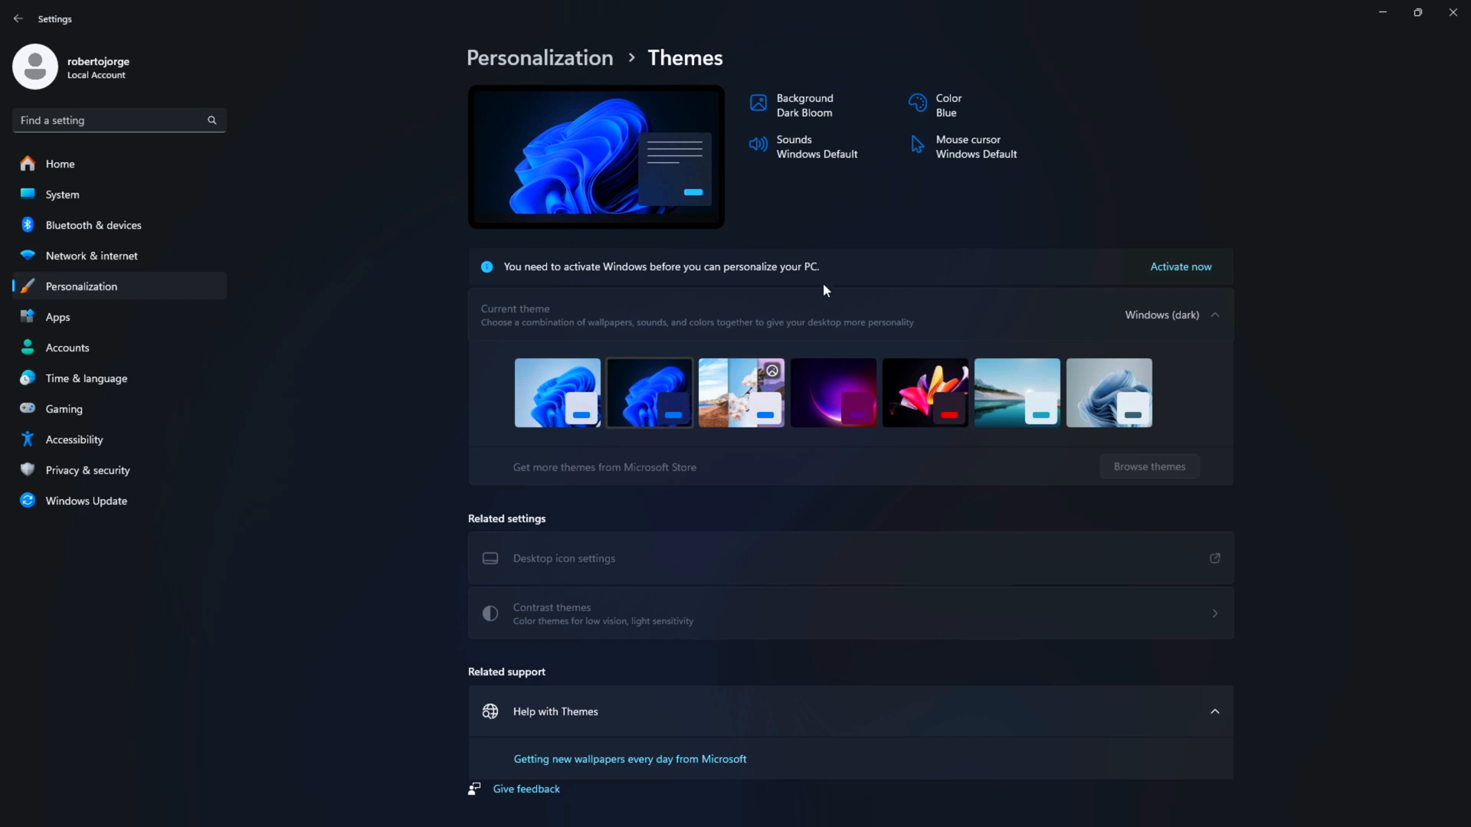
click(1181, 266)
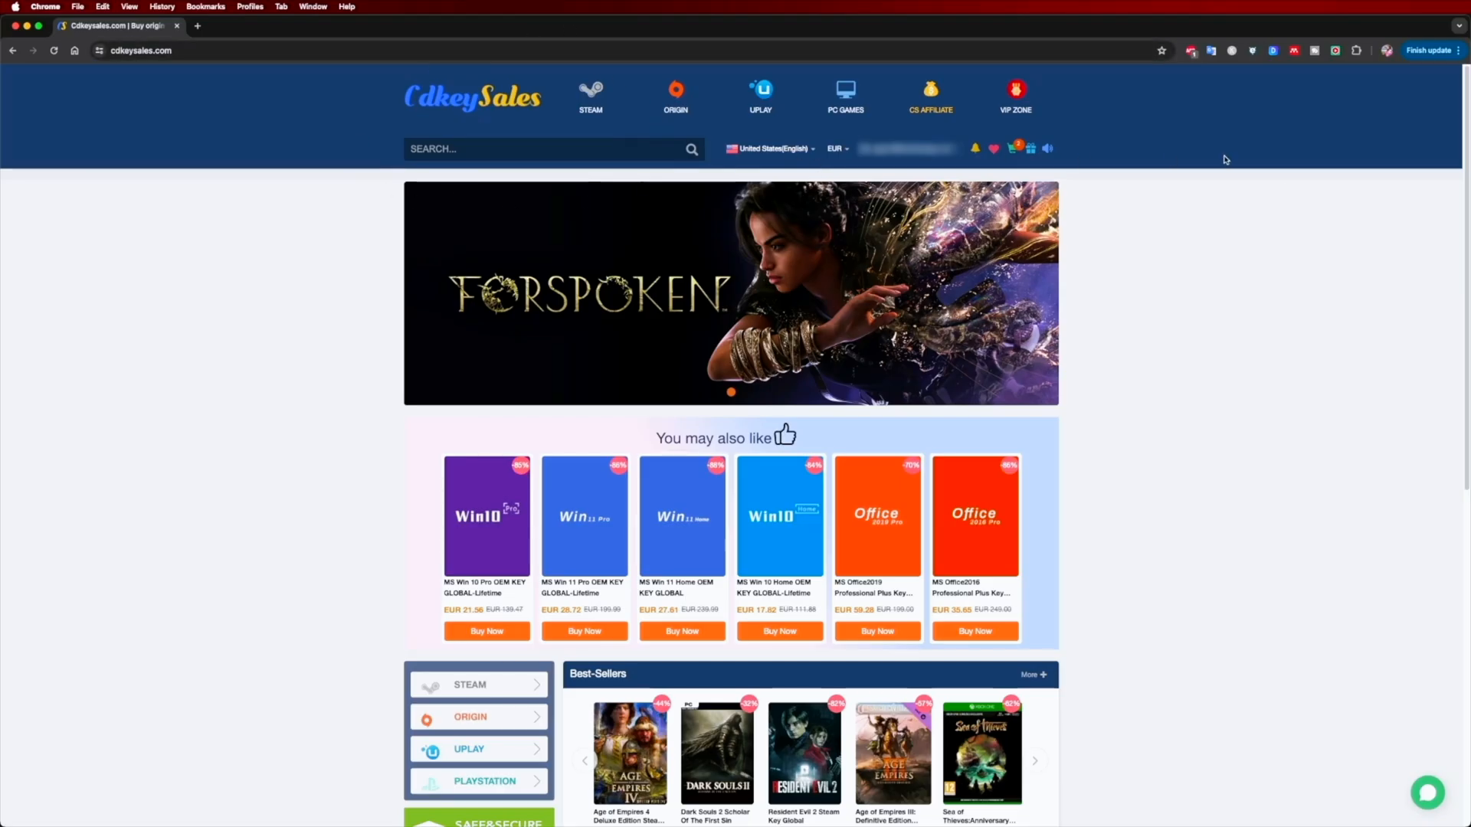
Buy the MS Win 11 Pro OEM key at a discount, pay, and copy the product key
click(583, 515)
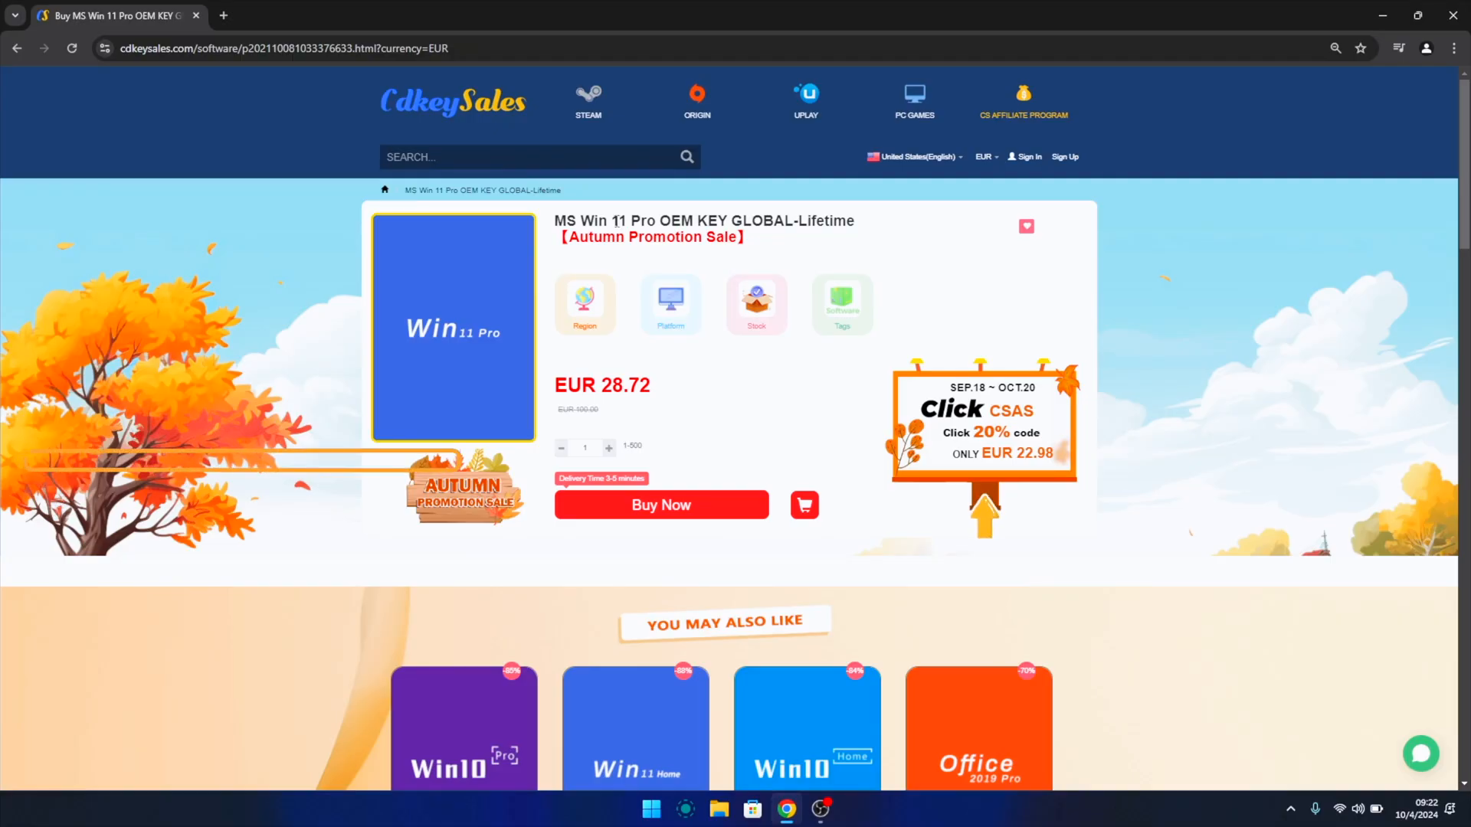
click(660, 504)
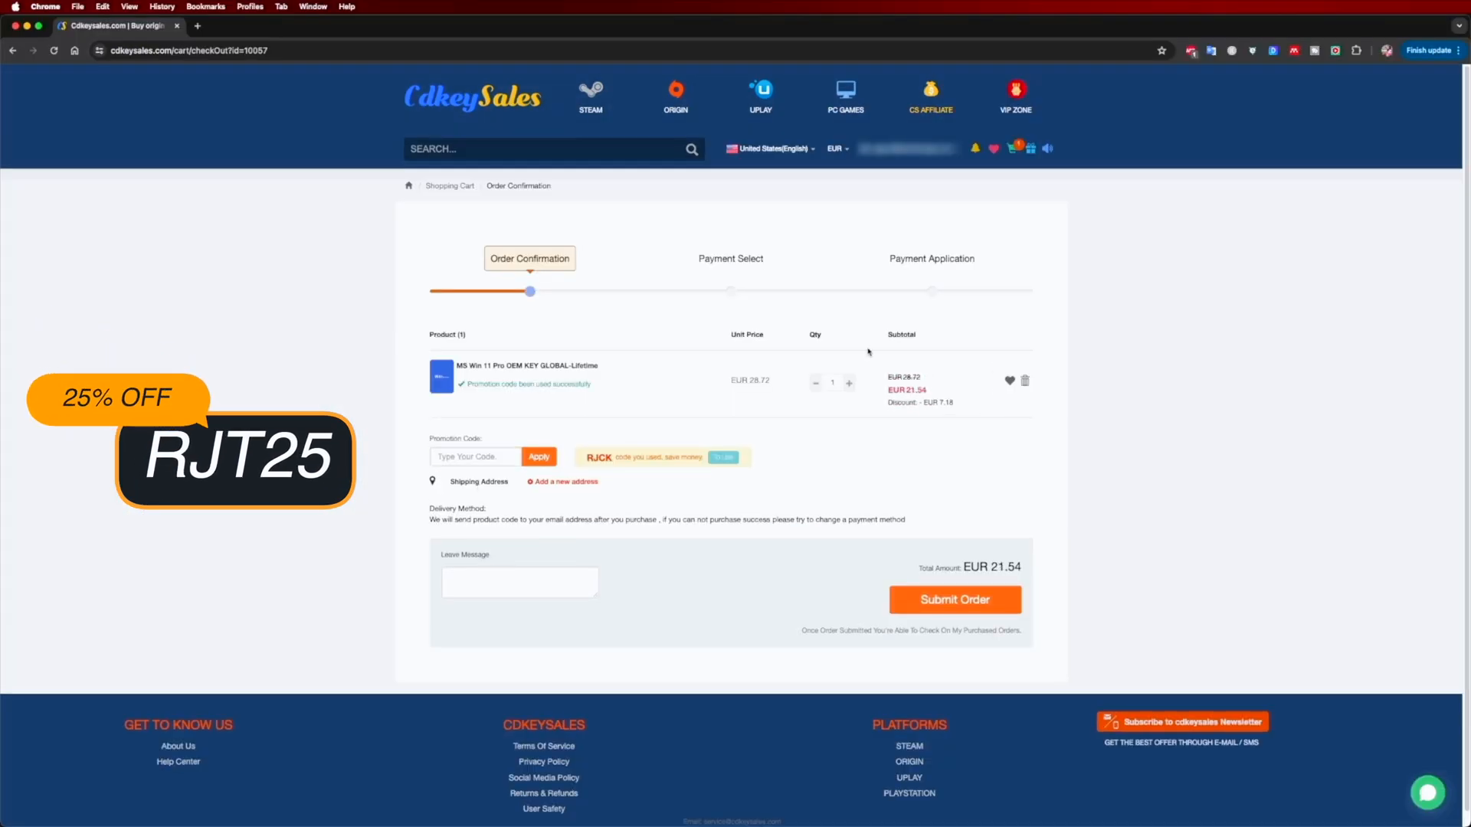
click(954, 599)
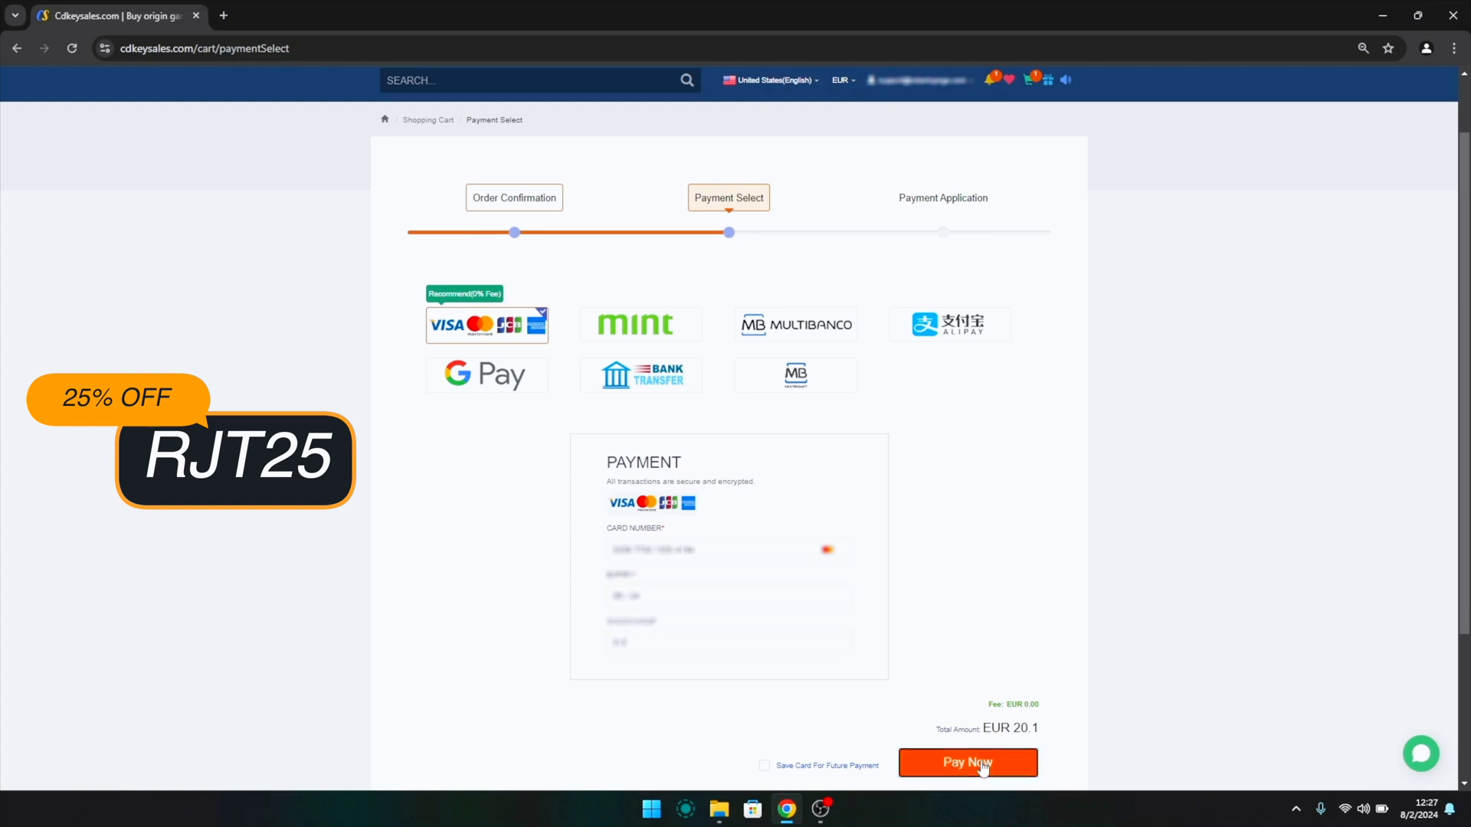
click(967, 762)
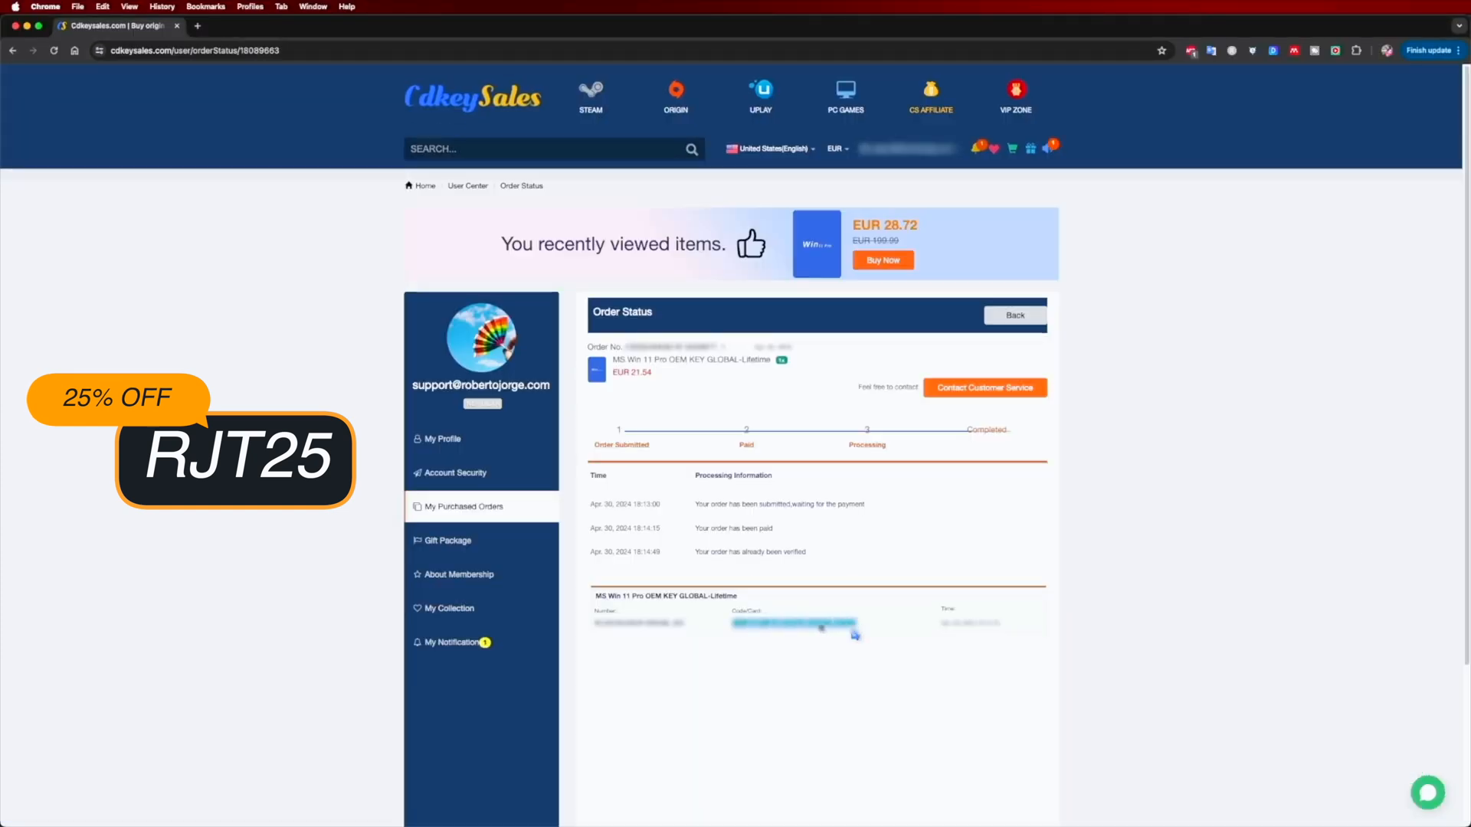
right_click(819, 624)
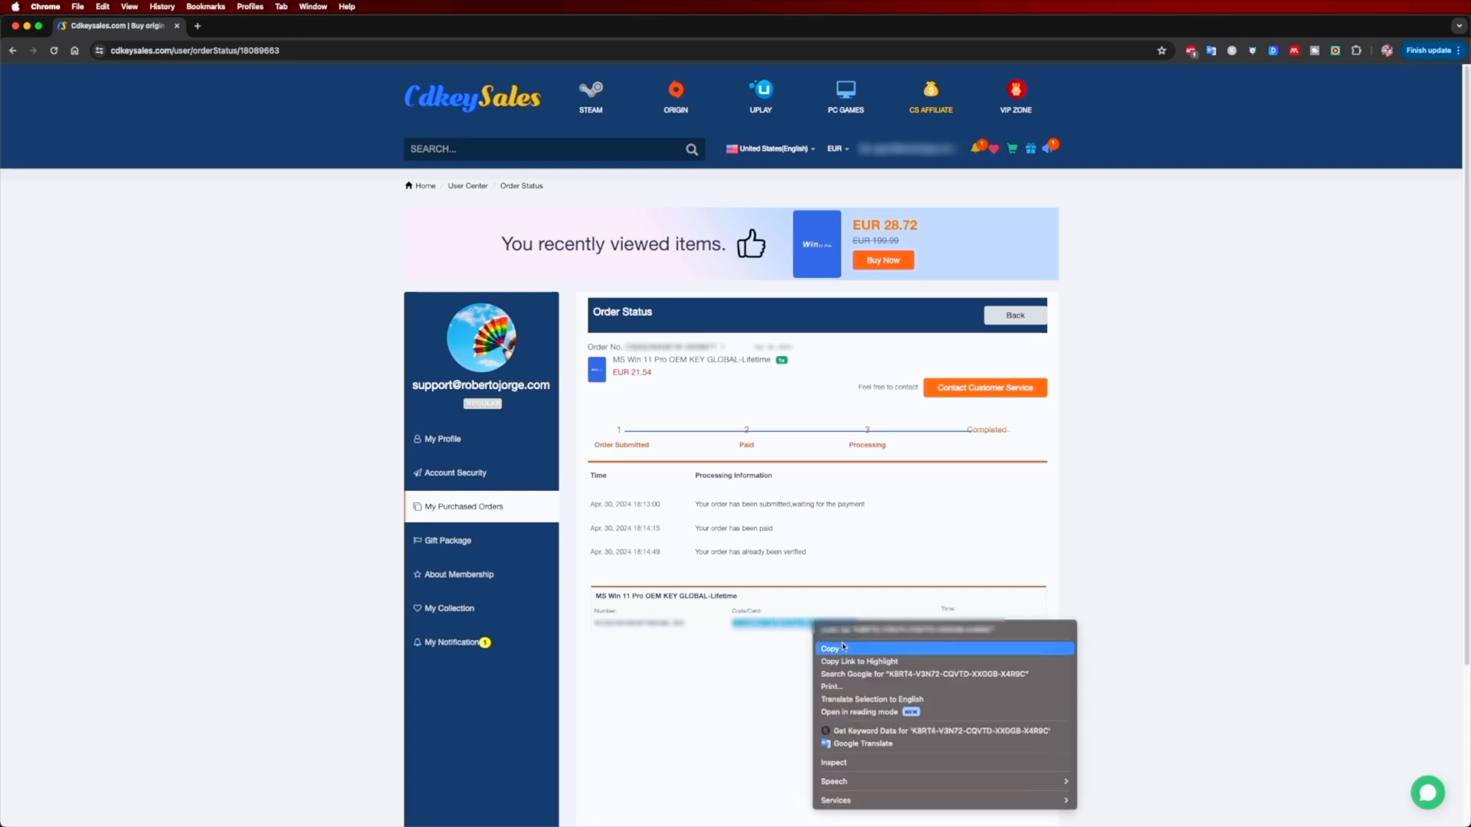